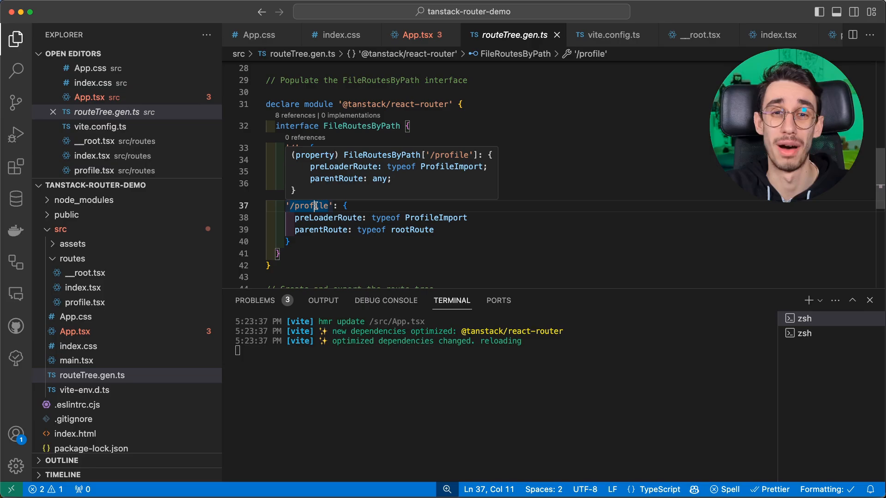
- Switch to App.tsx to add createRouter({ routeTree }), the Register declaration and a RouterProvider return
click(418, 35)
text(return <RouterProvider)
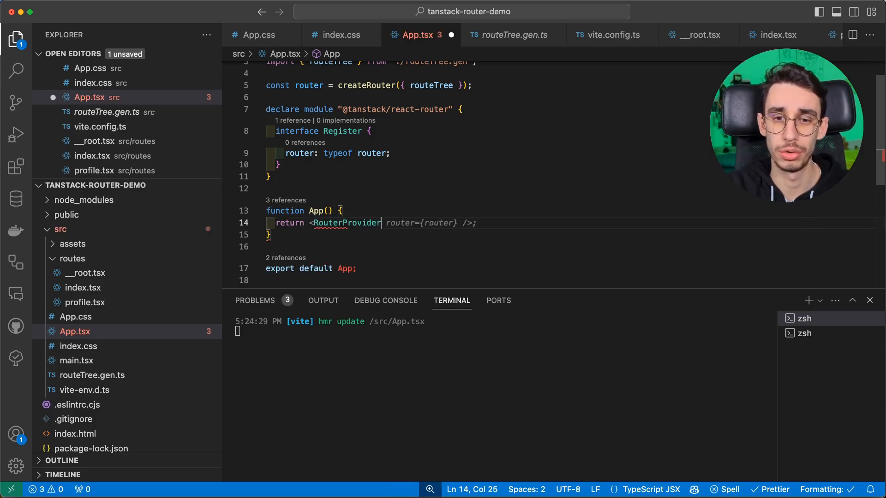